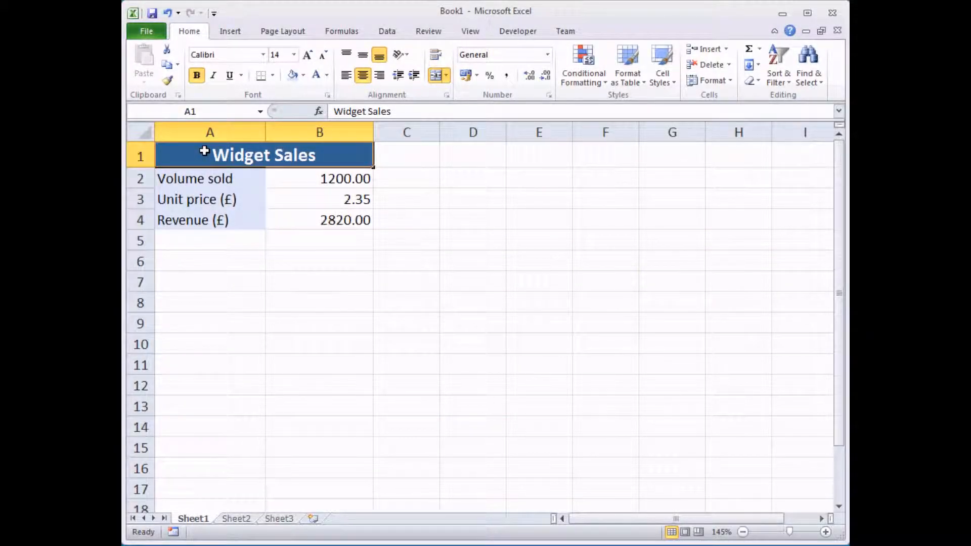
pyautogui.moveTo(382, 193)
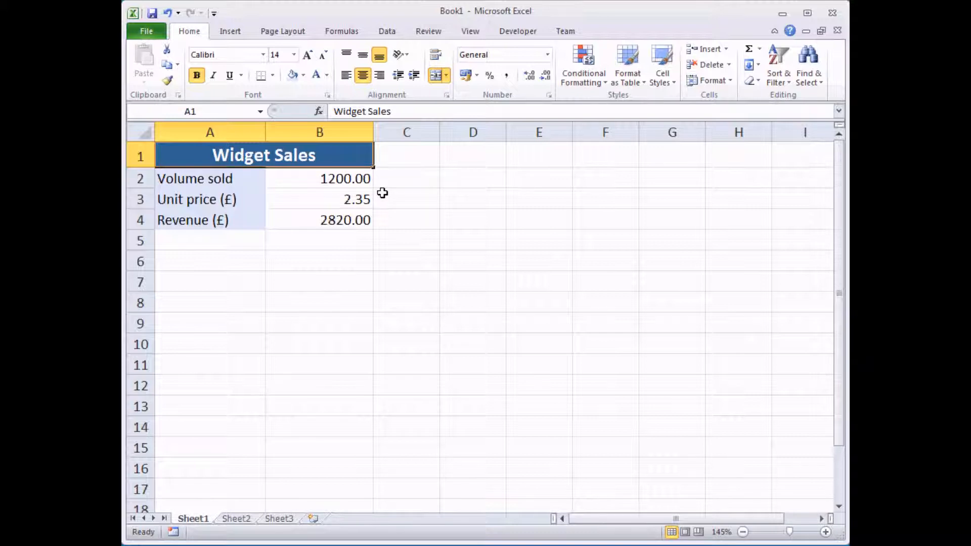
pyautogui.moveTo(374, 180)
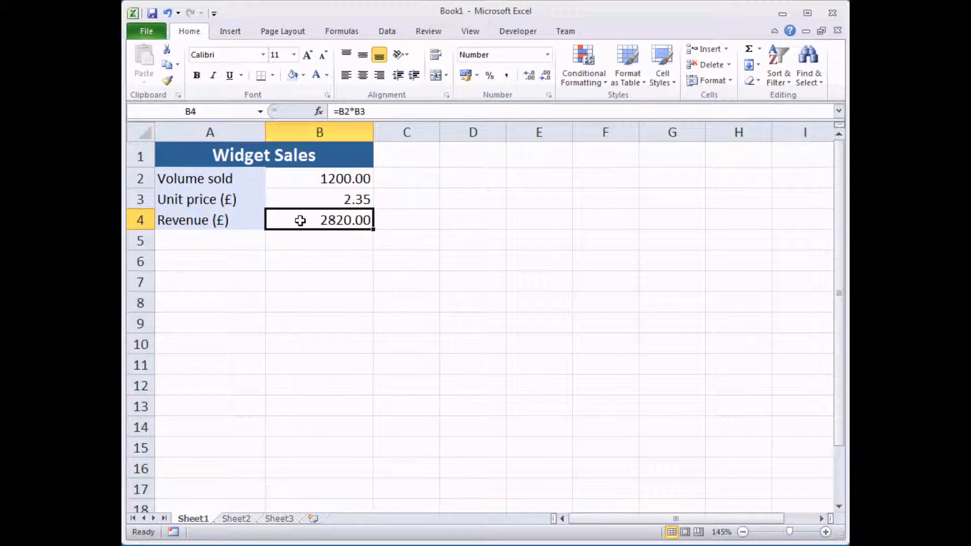
# - Check the revenue formula =B2*B3, then change the unit price in B3 to 2.50
pyautogui.doubleClick(319, 219)
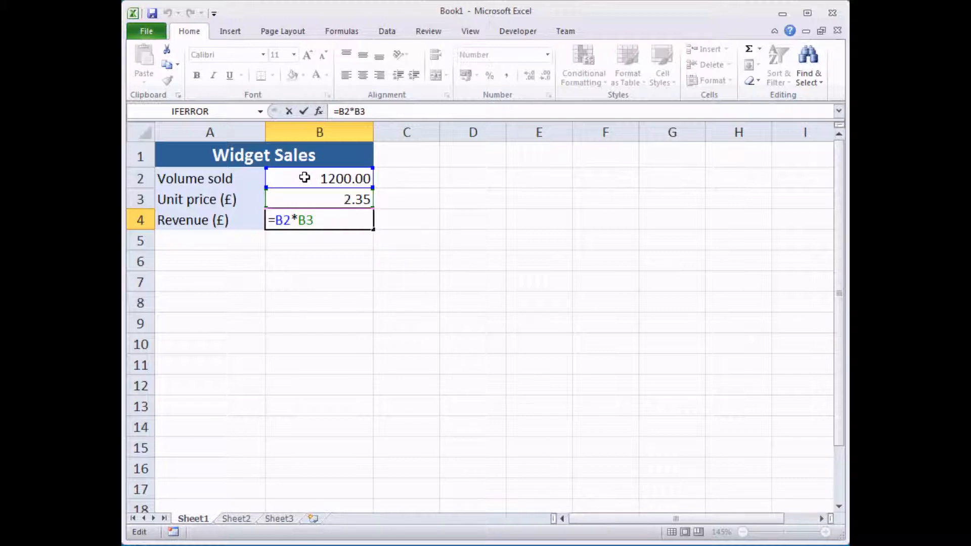
pyautogui.moveTo(340, 203)
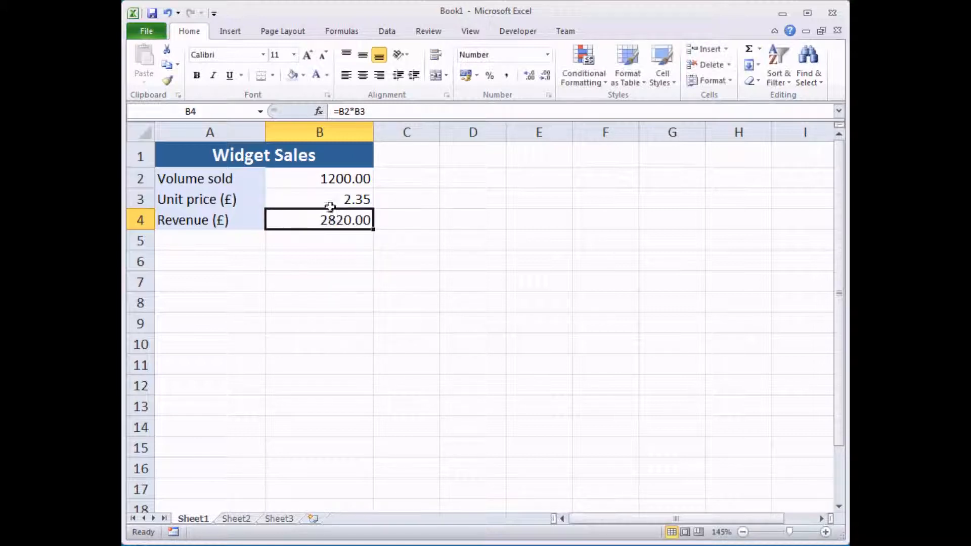
pyautogui.click(318, 199)
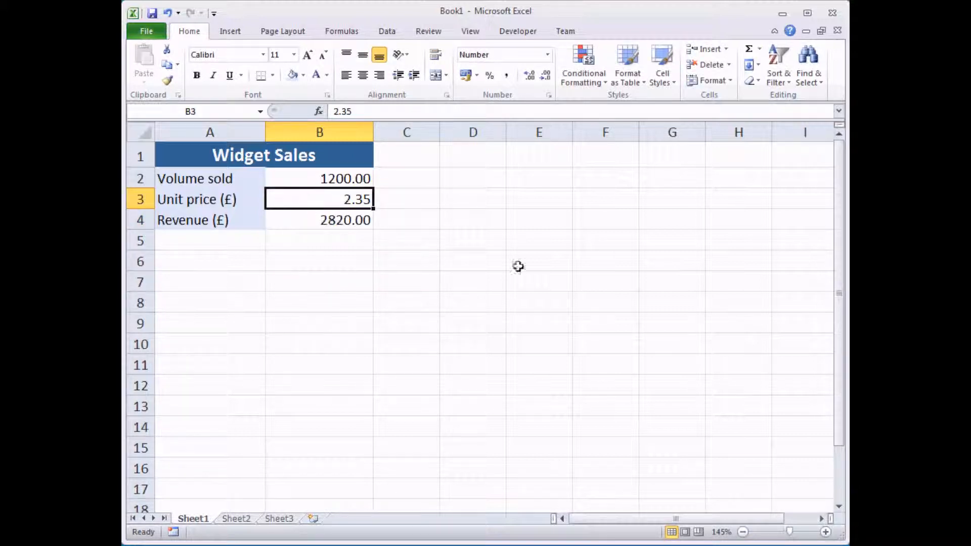
pyautogui.write('2.50')
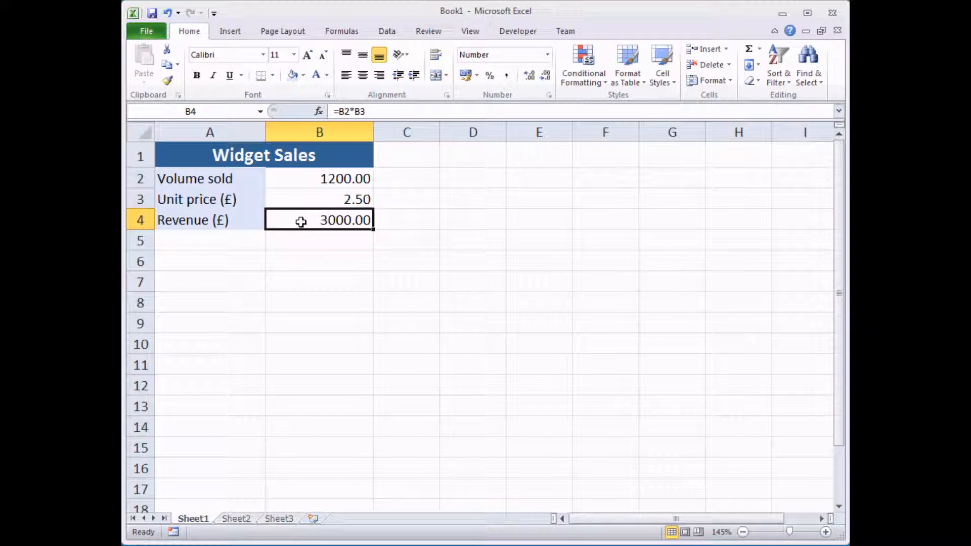
pyautogui.moveTo(316, 226)
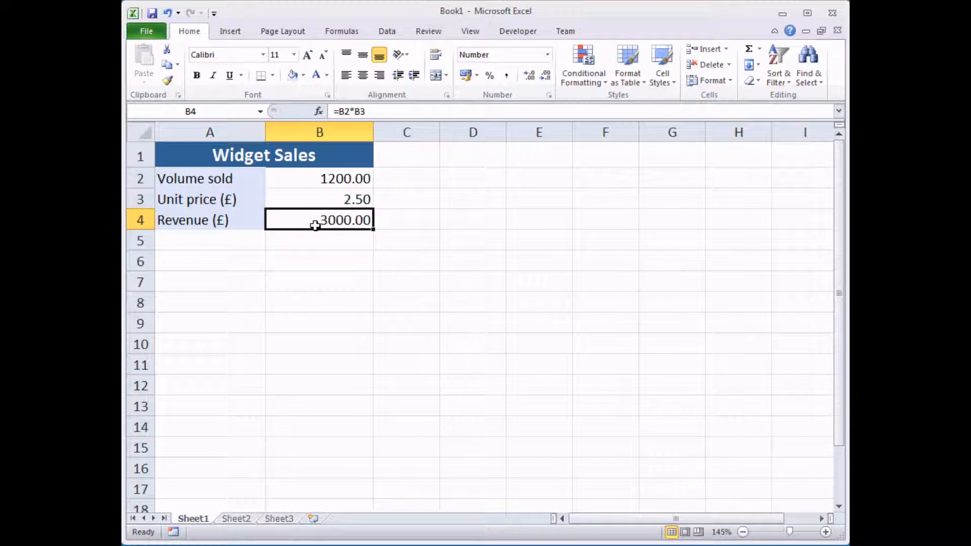
# - Show the What-If Analysis tools (Scenario Manager, Goal Seek, Data Table) from the Data ribbon
pyautogui.doubleClick(319, 219)
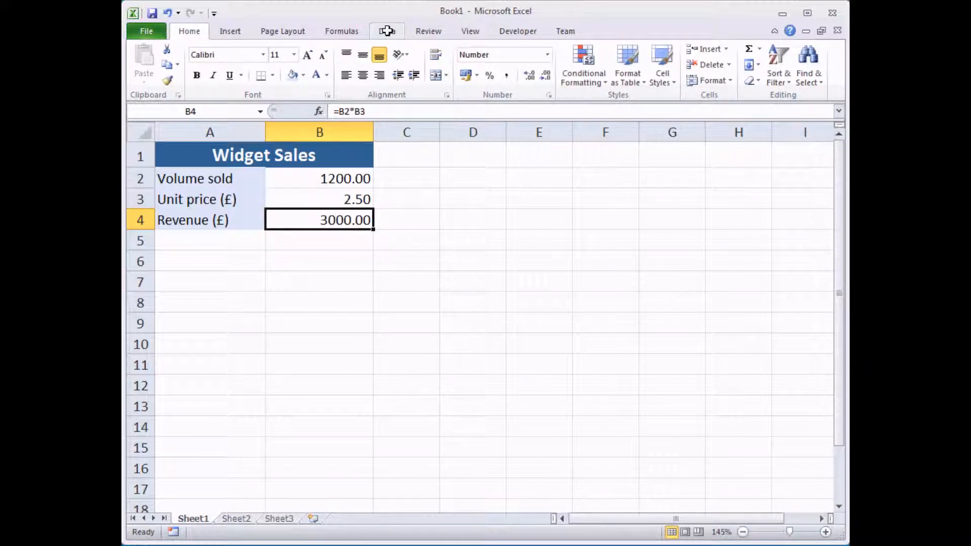
pyautogui.click(385, 31)
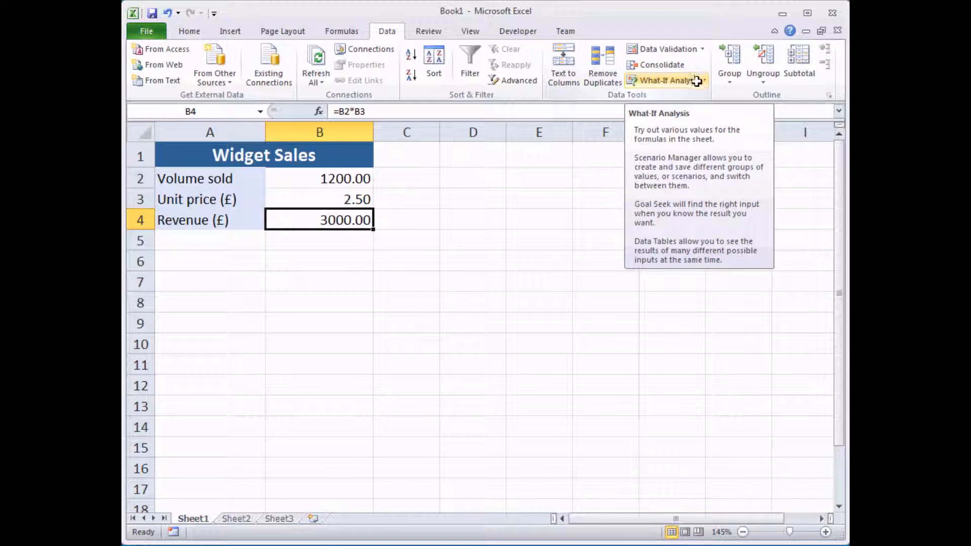
pyautogui.click(665, 80)
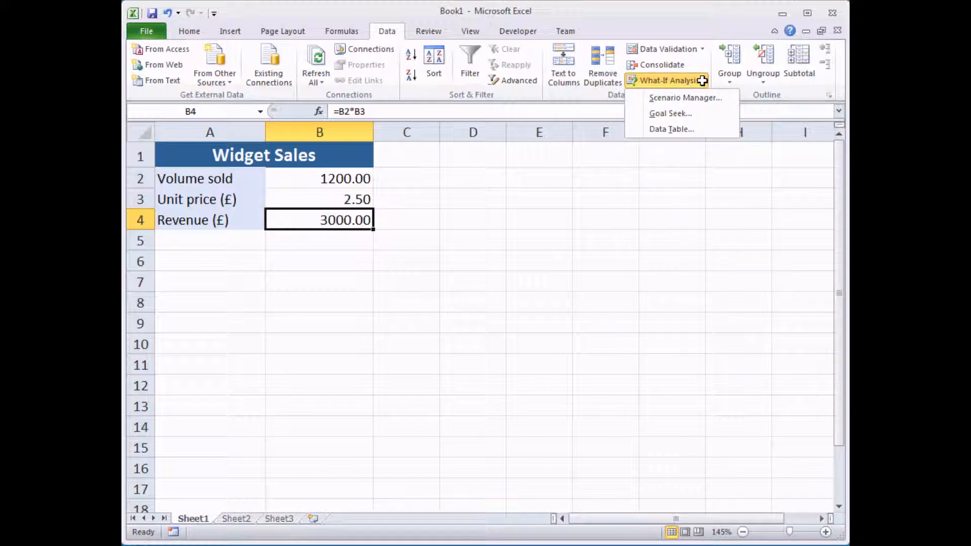
pyautogui.moveTo(671, 113)
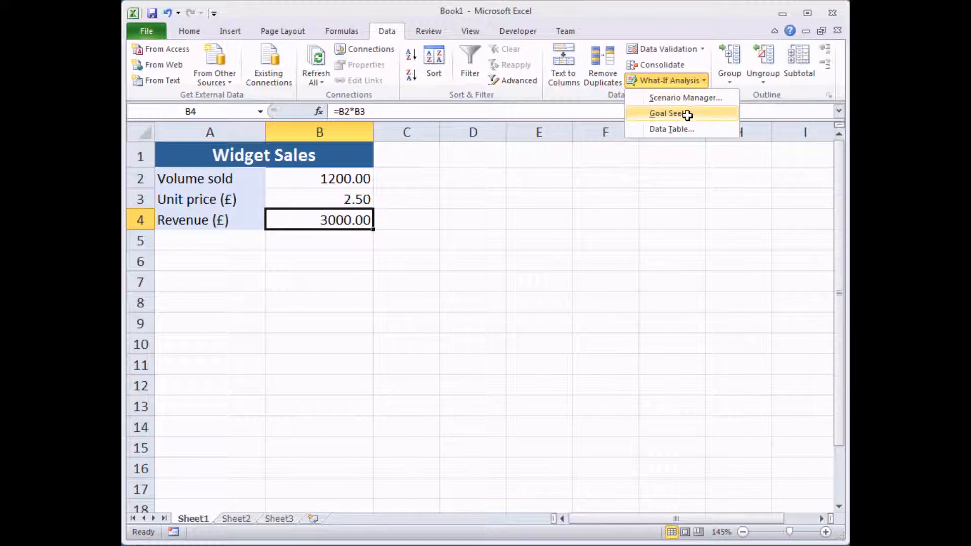
# - Start Goal Seek with revenue cell B4 as the set cell and 5000 as the target value
pyautogui.click(667, 113)
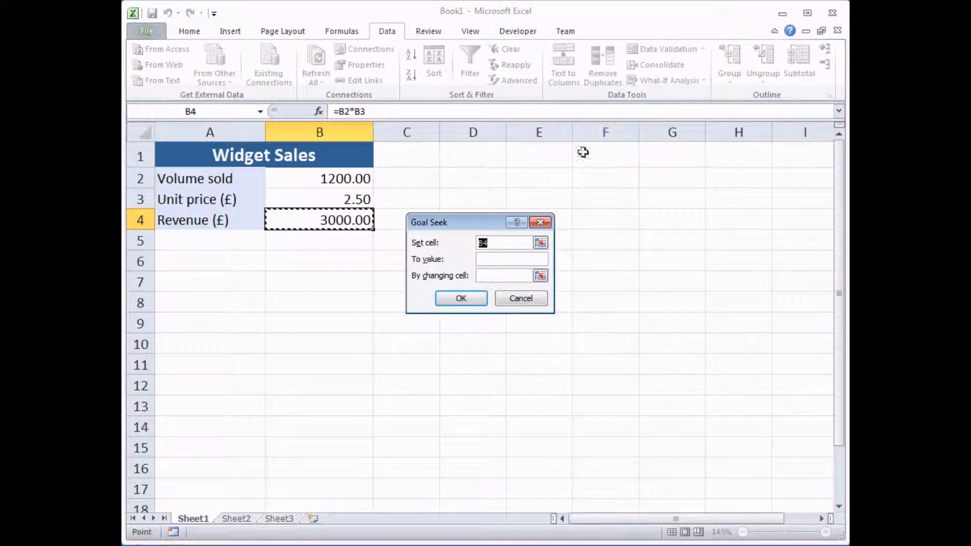
pyautogui.moveTo(446, 222); pyautogui.dragTo(443, 180)
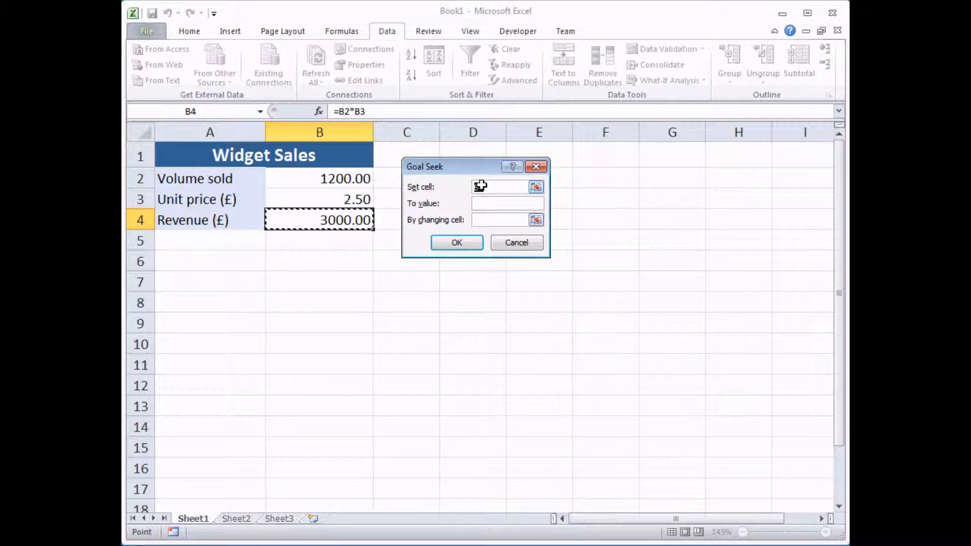
pyautogui.click(320, 219)
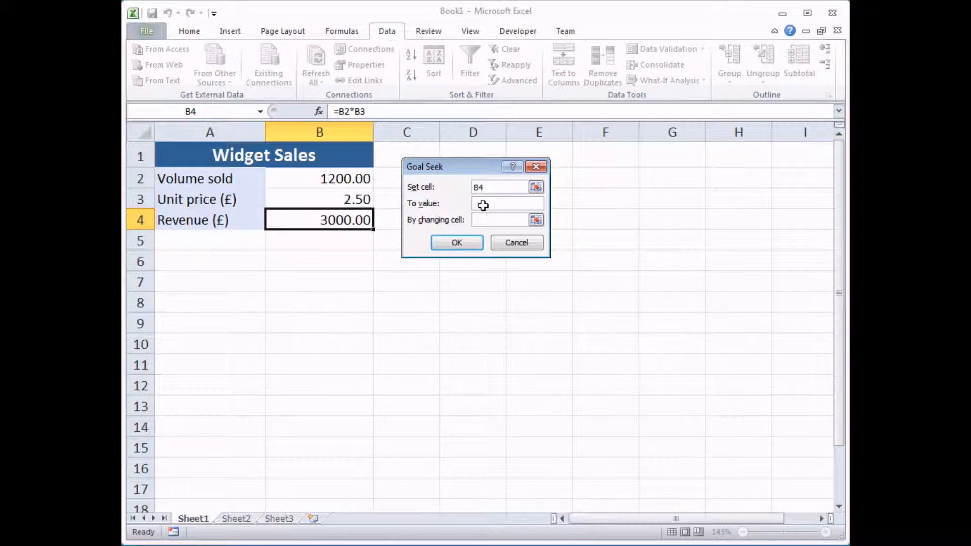
pyautogui.write('5000')
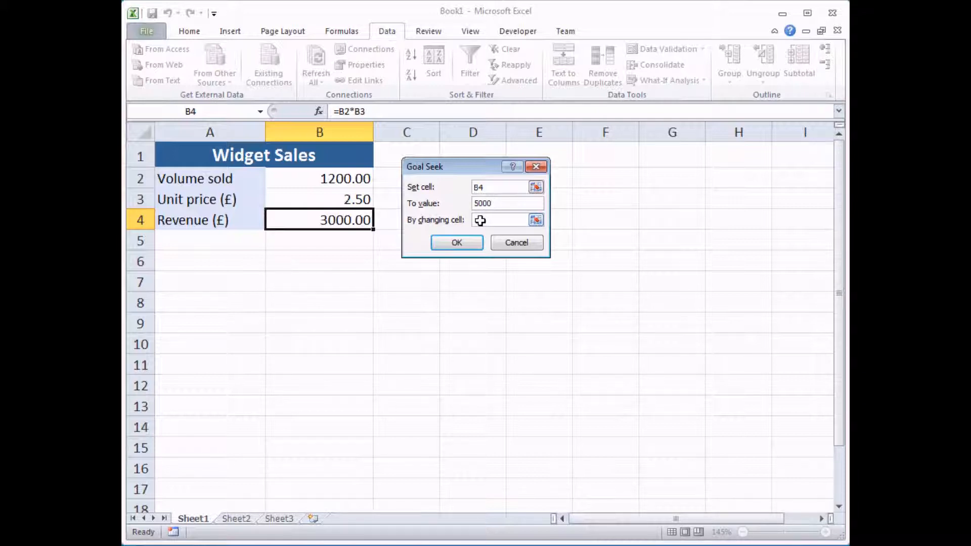
# - Choose volume sold B2 as the changing cell, after first trying unit price B3
pyautogui.click(499, 219)
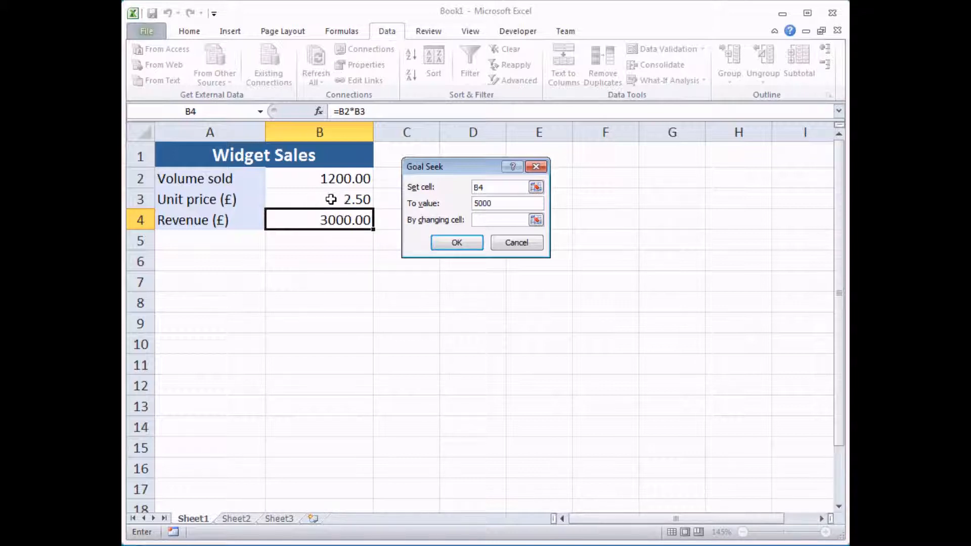
pyautogui.click(502, 219)
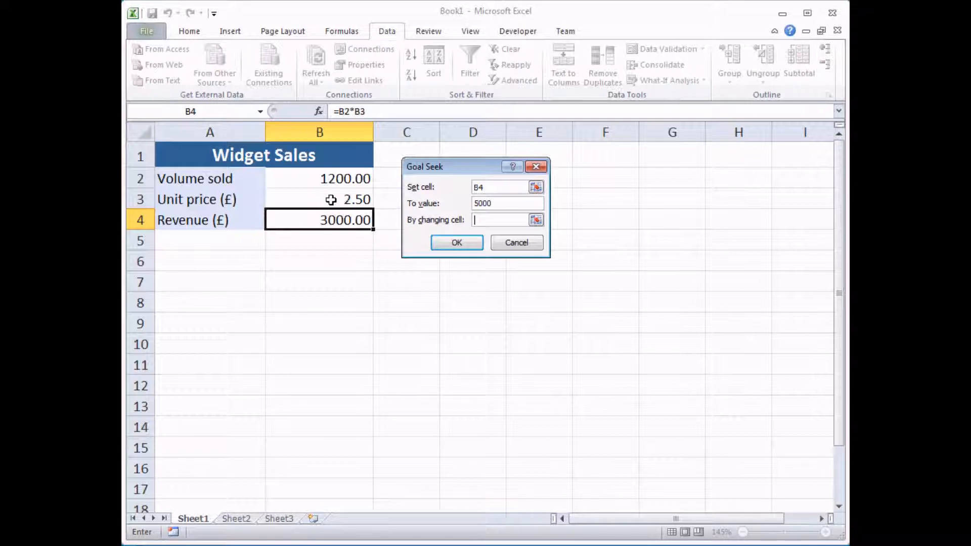
pyautogui.click(318, 199)
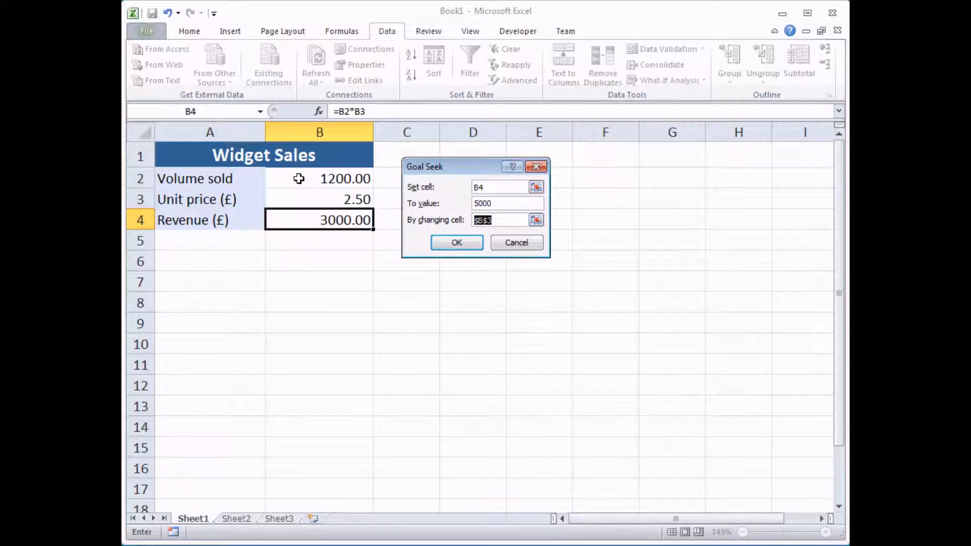
pyautogui.click(319, 178)
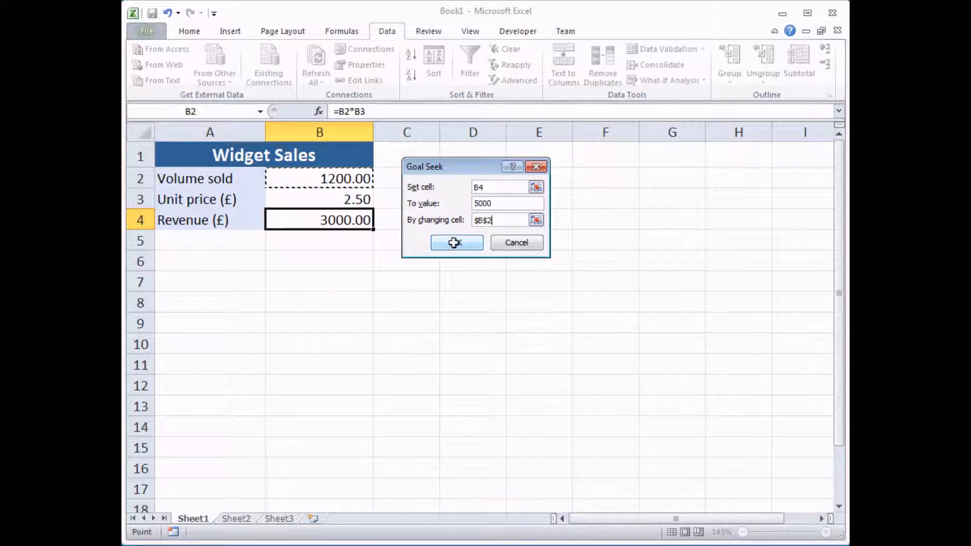
# - Run the goal seek to get 2000 units, then cancel so the sheet keeps 1200 and 3000.00
pyautogui.click(456, 242)
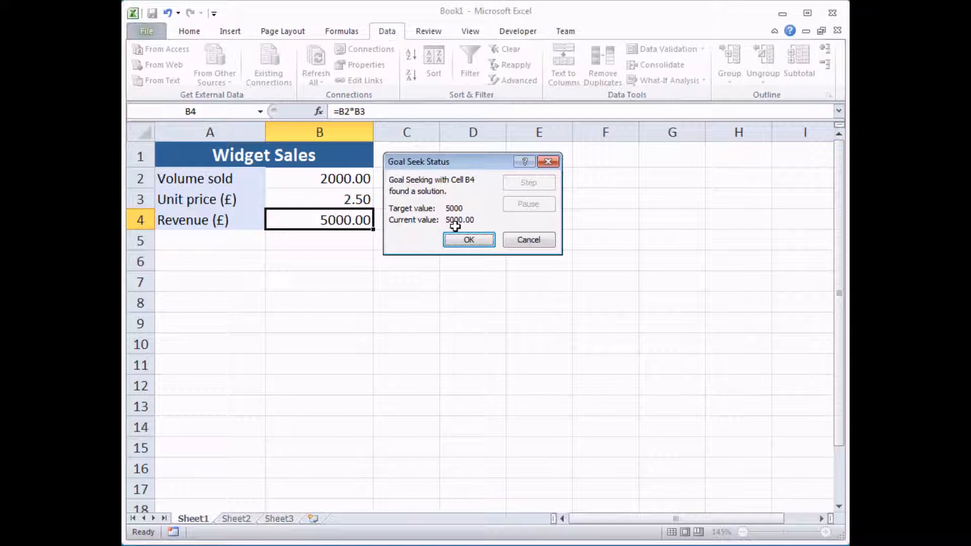
pyautogui.moveTo(373, 236)
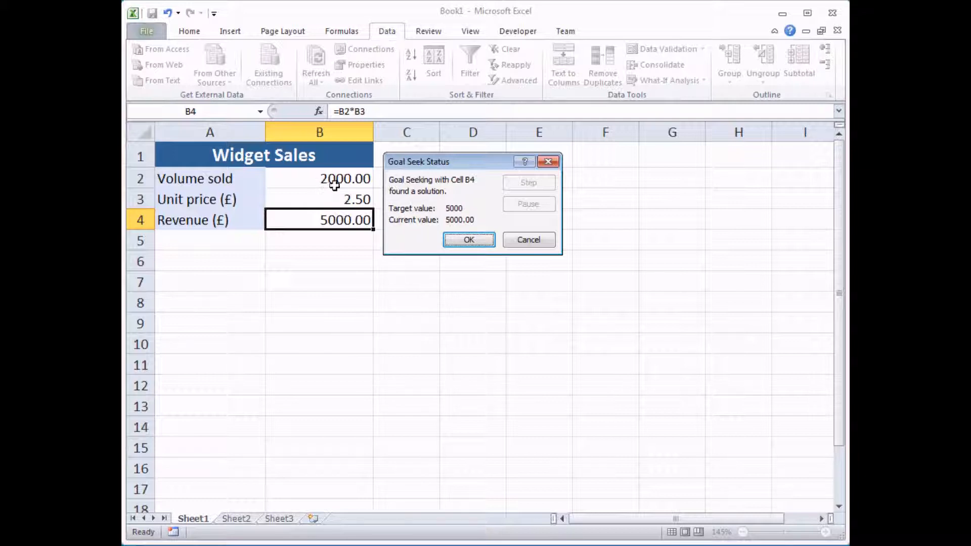
pyautogui.moveTo(327, 186)
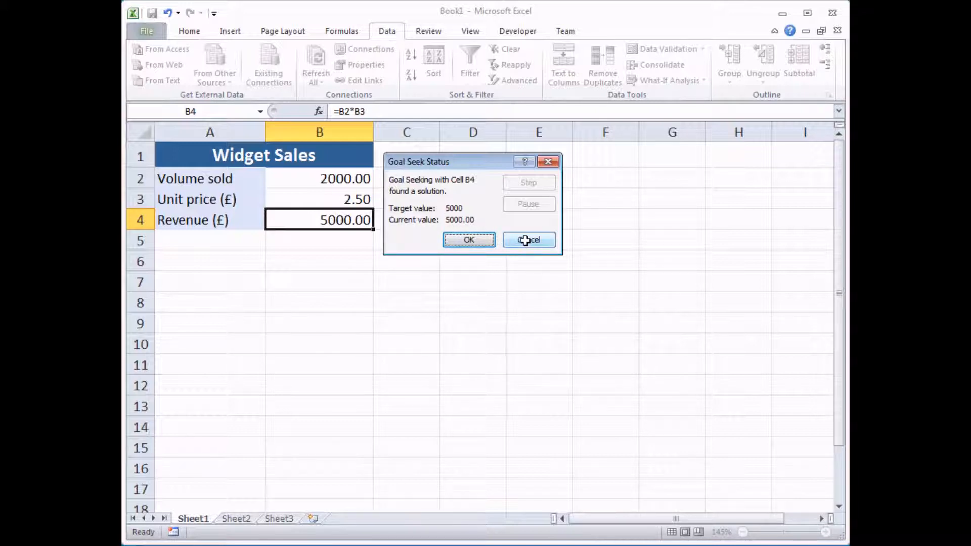
pyautogui.click(528, 239)
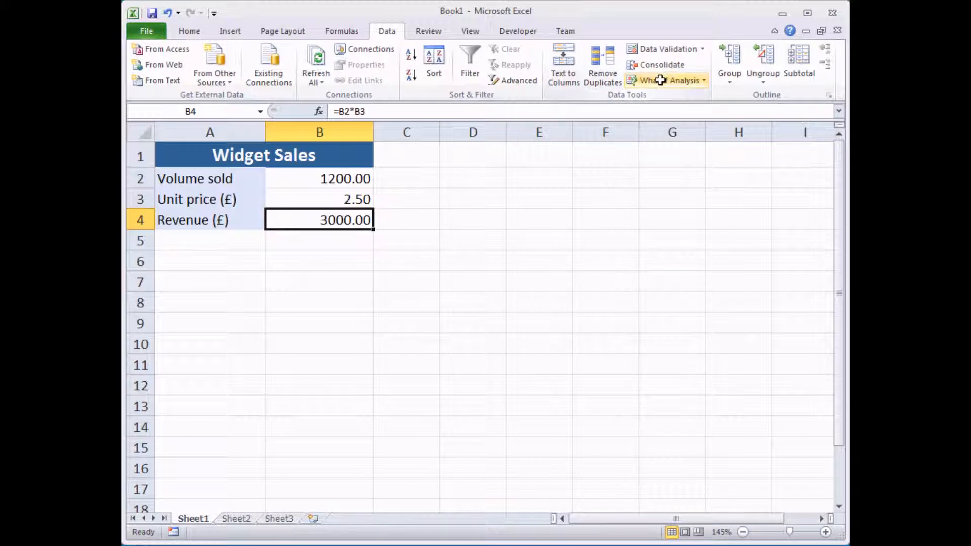
# - Goal seek 5000 revenue by varying unit price B3 and accept the 4.17 result
pyautogui.click(665, 80)
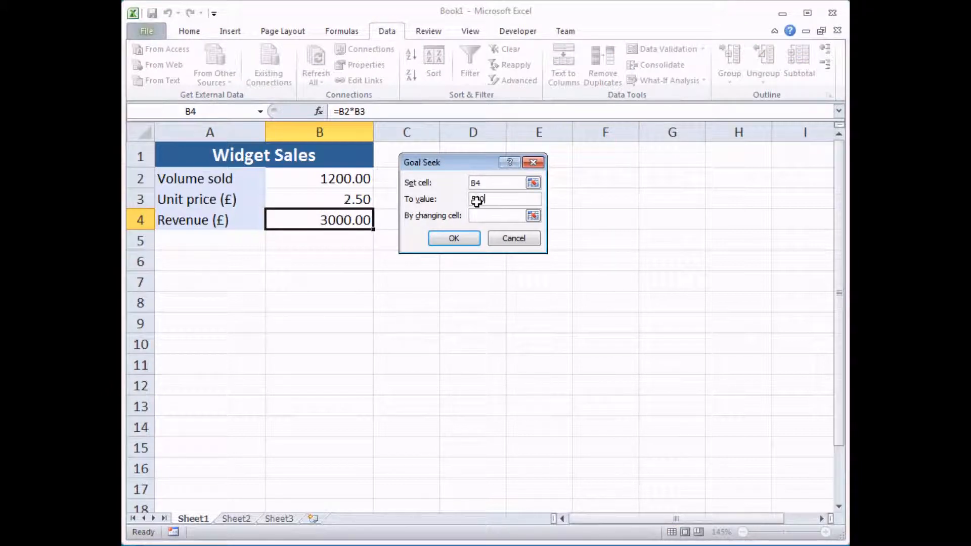
pyautogui.write('5000')
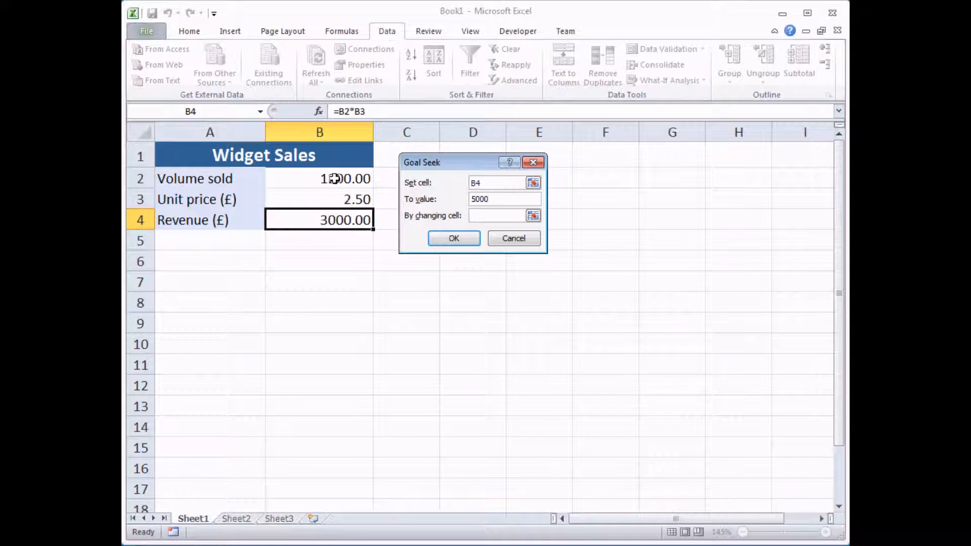
pyautogui.click(499, 215)
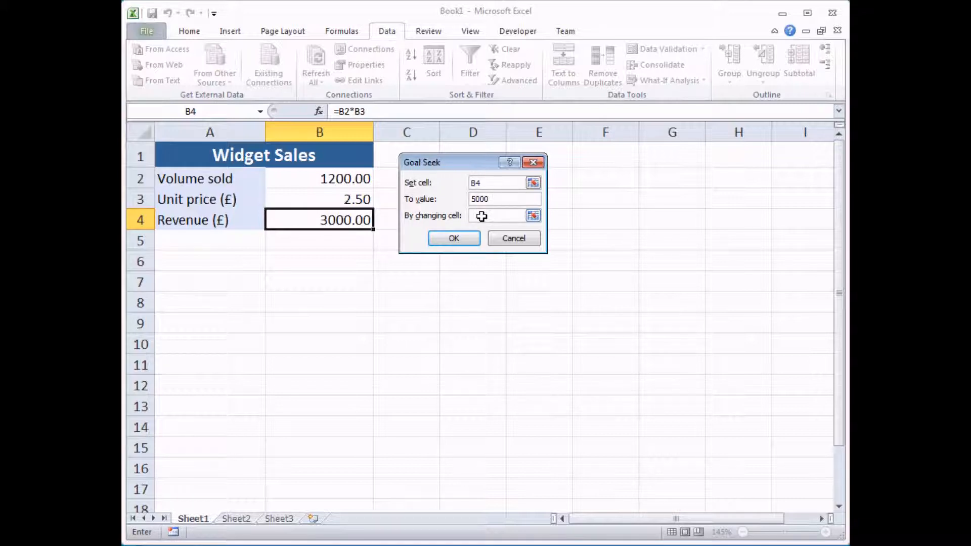
pyautogui.click(319, 199)
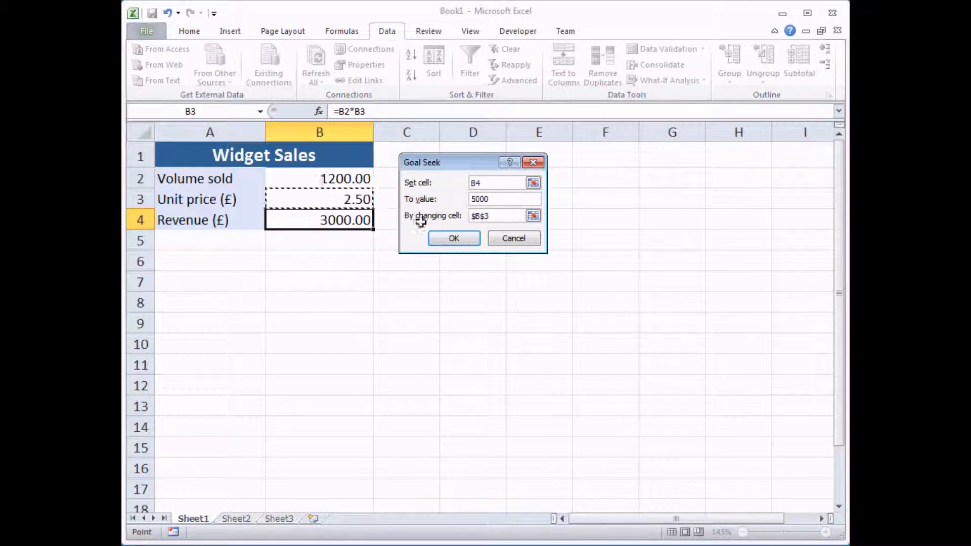
pyautogui.click(453, 237)
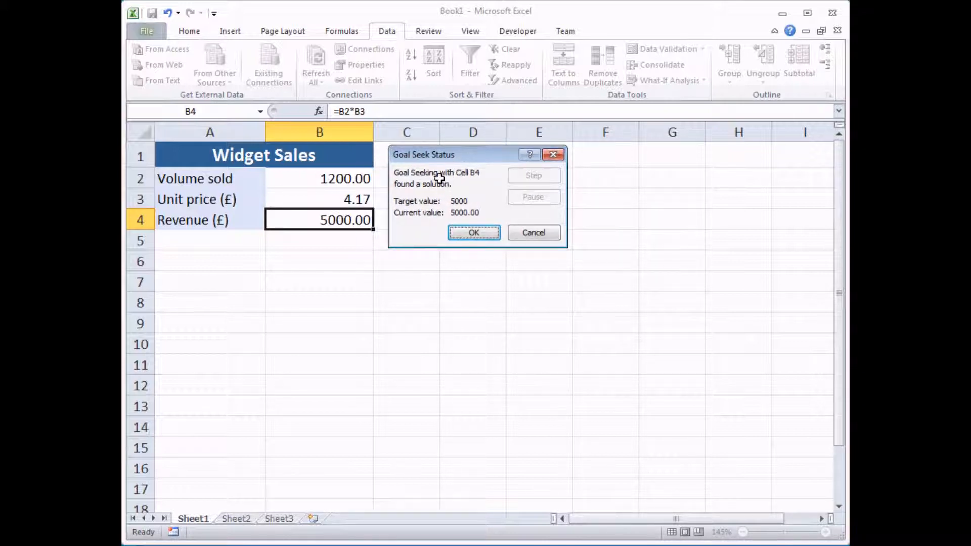
pyautogui.moveTo(440, 190)
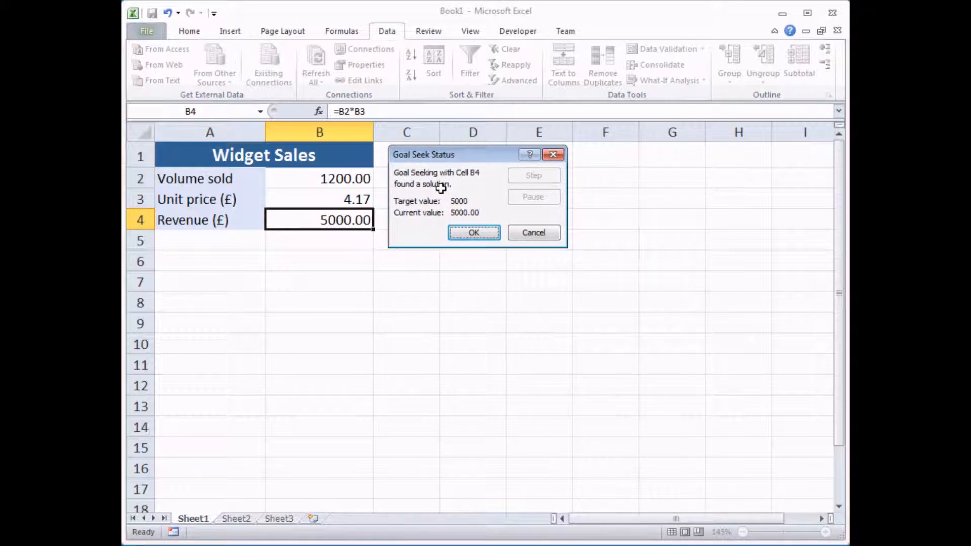
pyautogui.moveTo(442, 196)
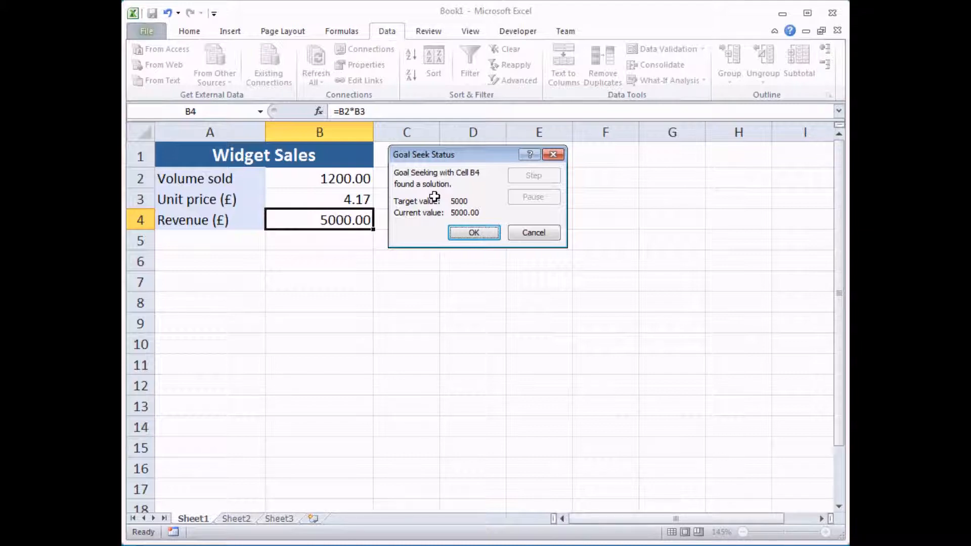
pyautogui.click(473, 233)
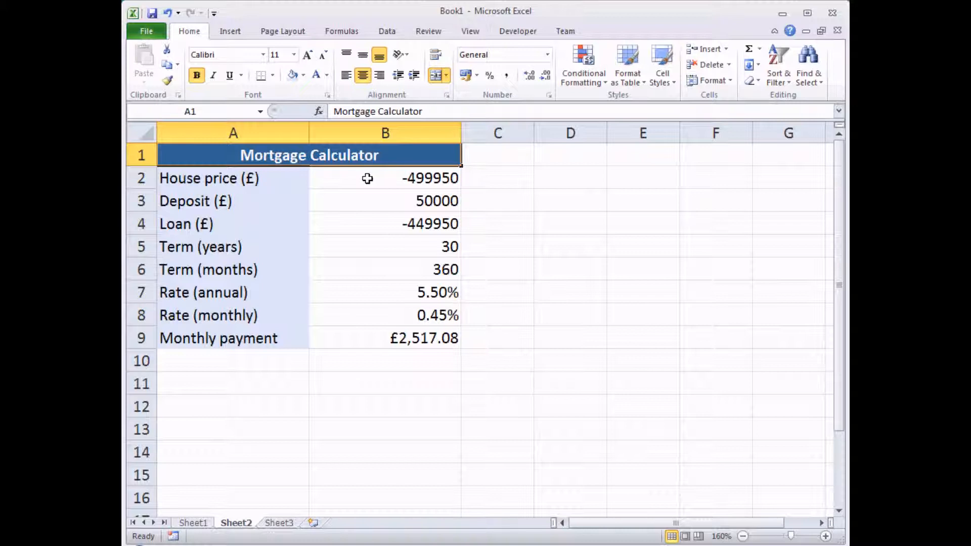
pyautogui.click(384, 178)
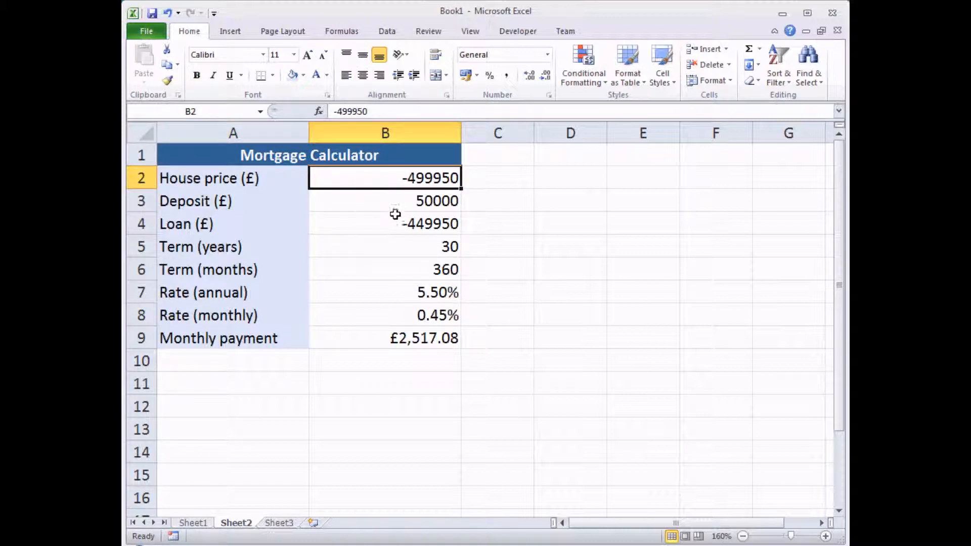
pyautogui.click(384, 201)
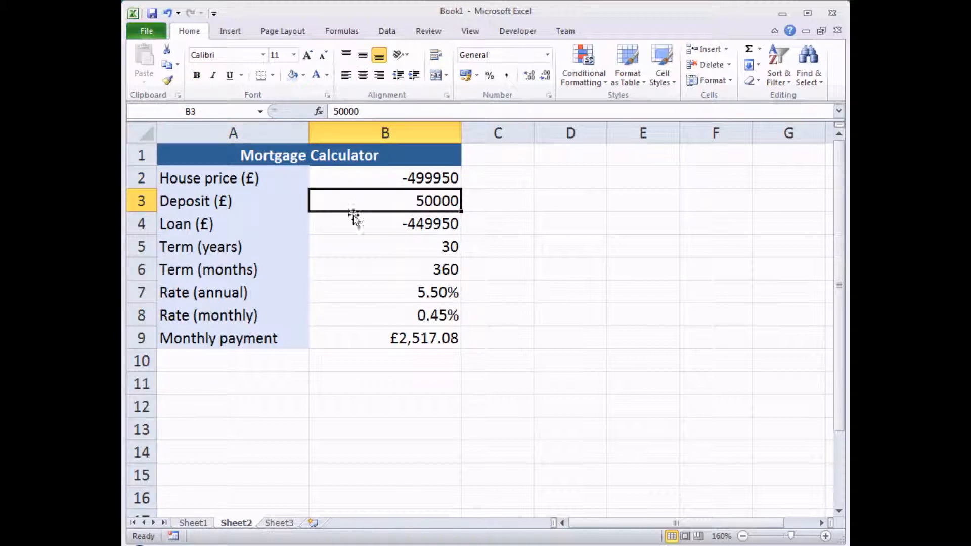
pyautogui.click(385, 224)
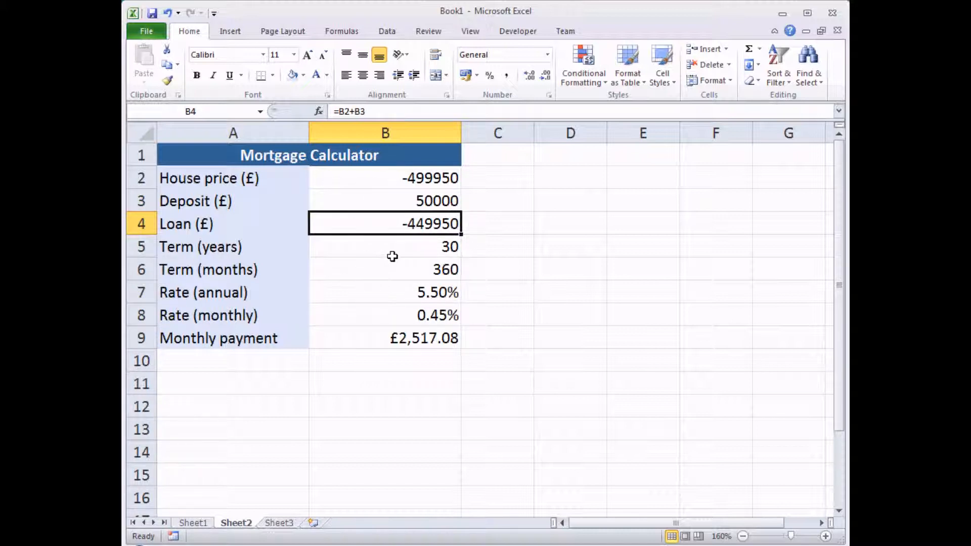
pyautogui.click(384, 247)
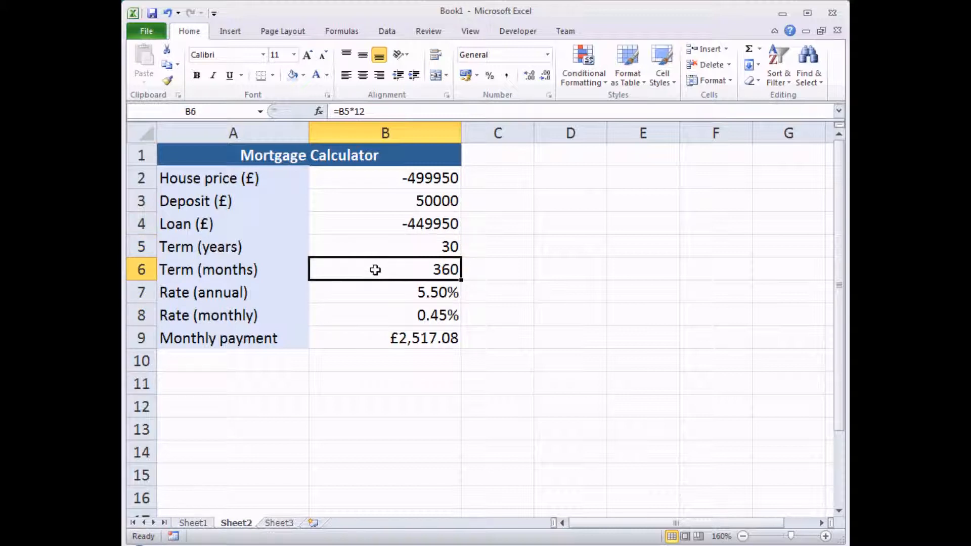
pyautogui.moveTo(382, 292)
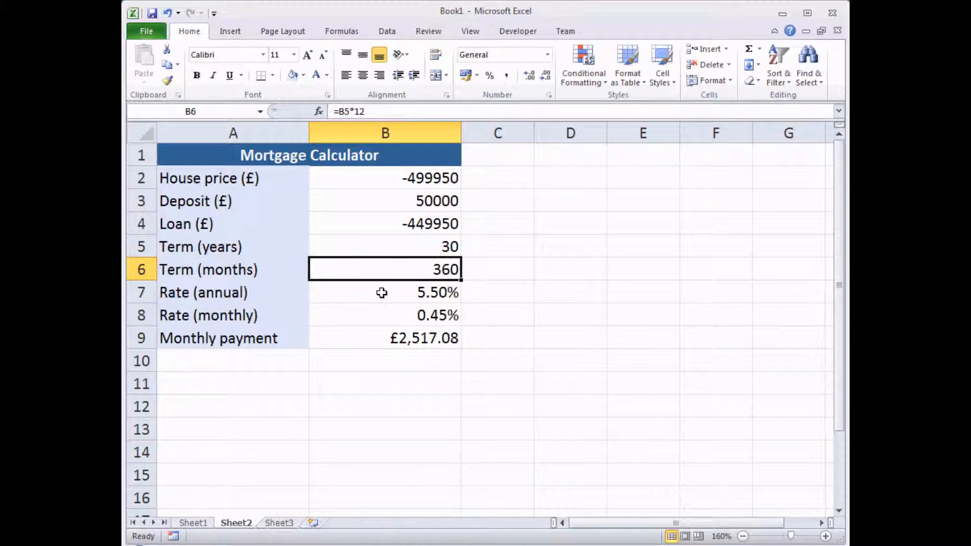
pyautogui.click(384, 291)
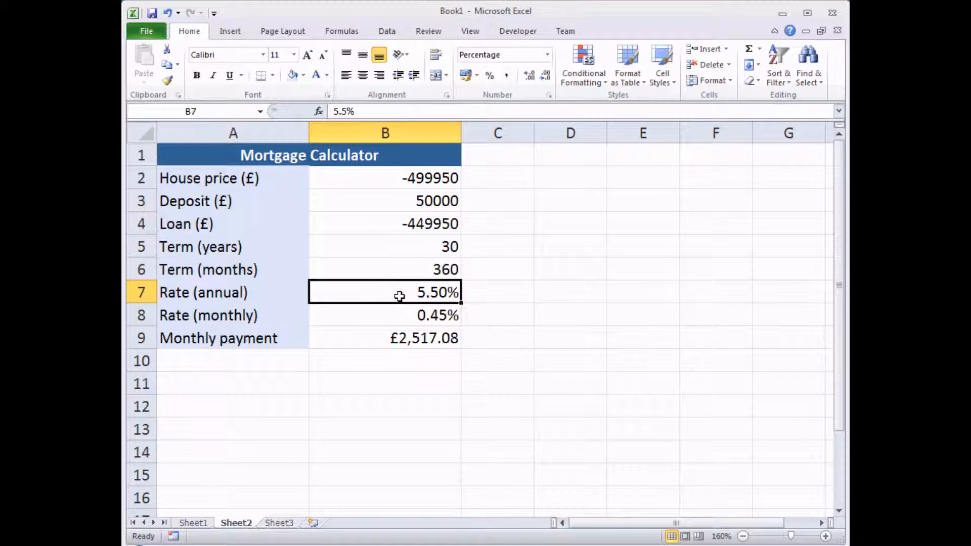
pyautogui.moveTo(389, 315)
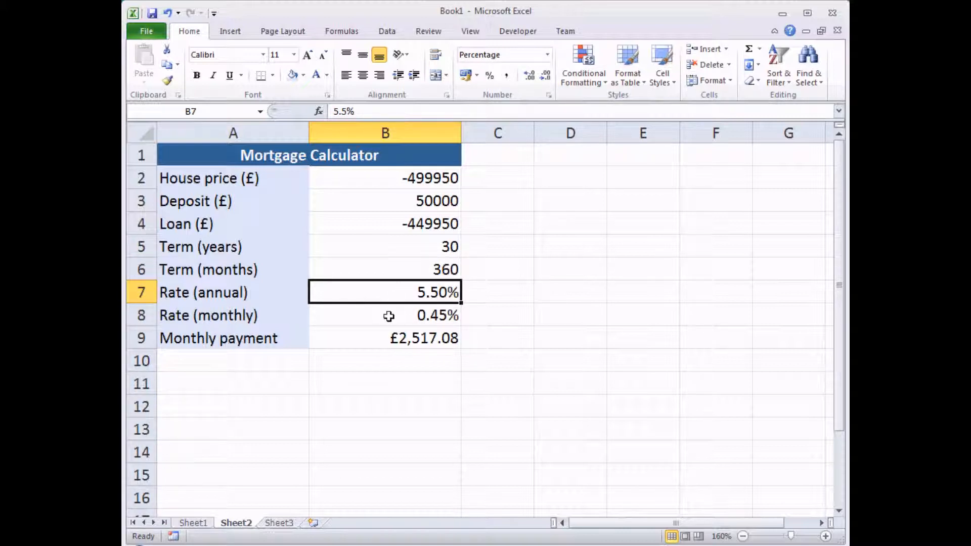
pyautogui.click(384, 338)
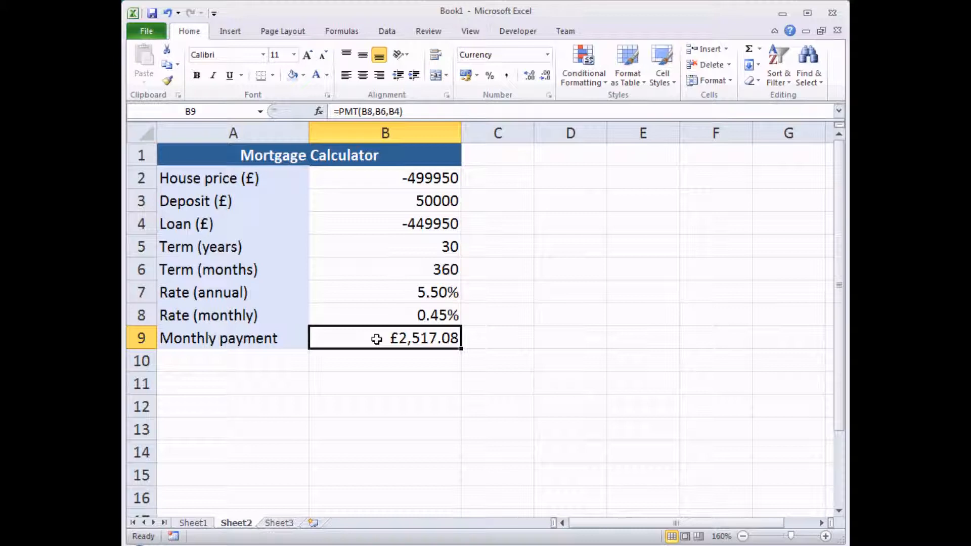
pyautogui.moveTo(381, 178)
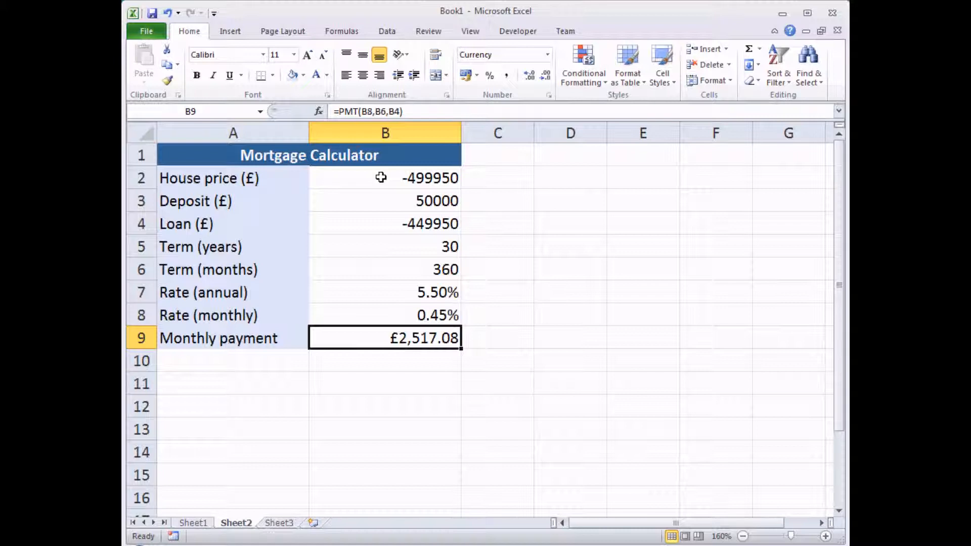
pyautogui.moveTo(376, 201)
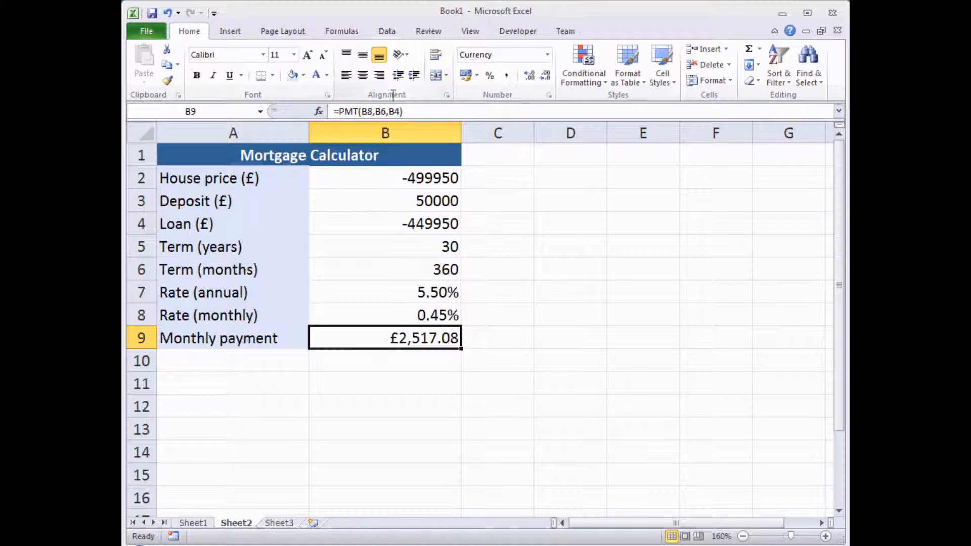
pyautogui.click(386, 31)
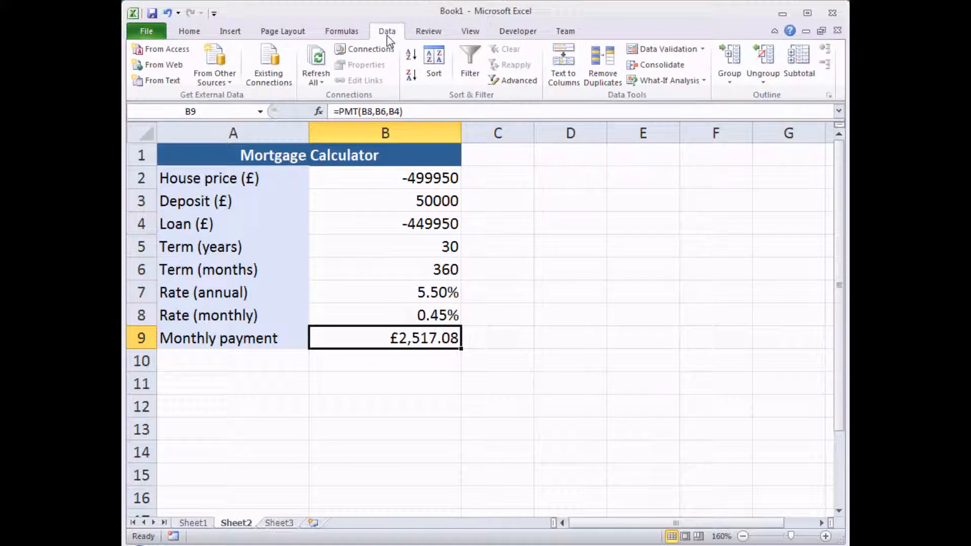
pyautogui.moveTo(537, 70)
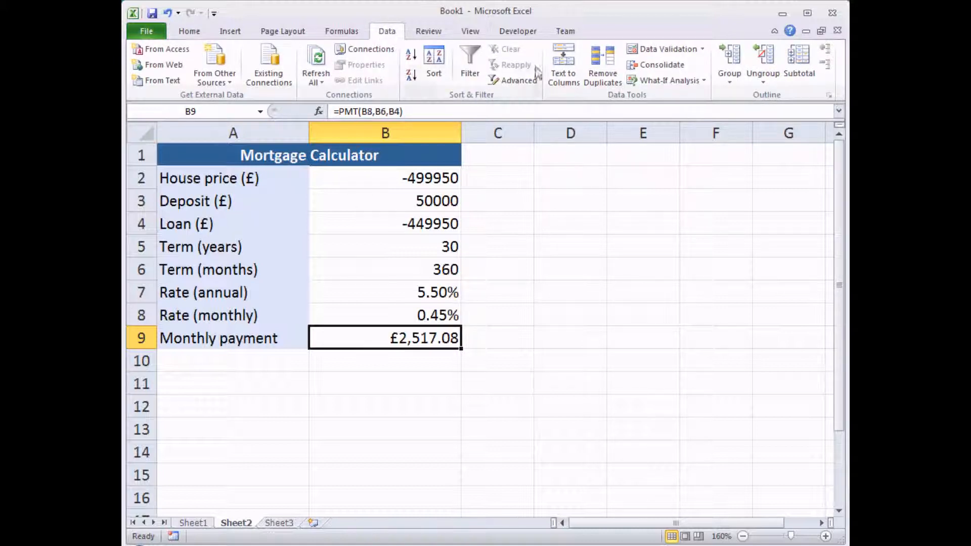
pyautogui.click(665, 81)
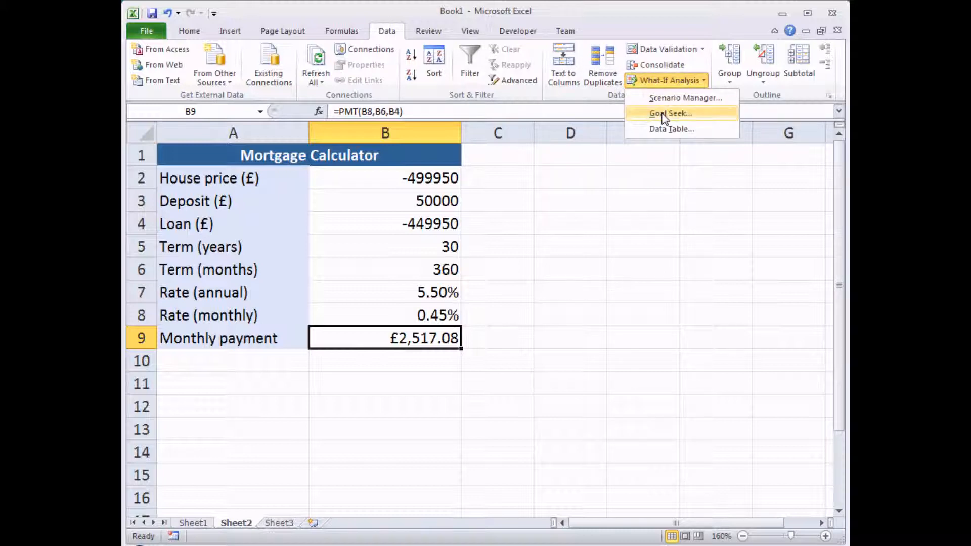
pyautogui.click(670, 112)
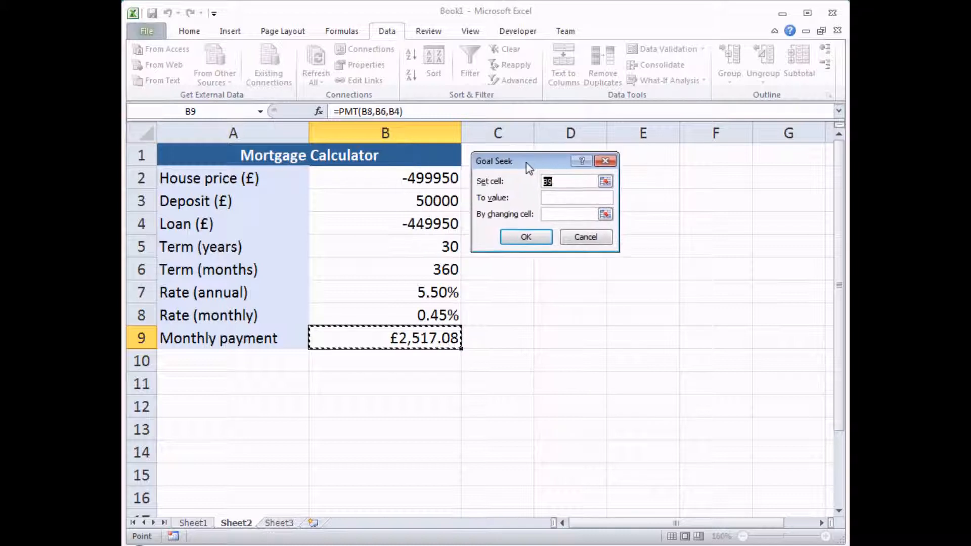
pyautogui.write('2000')
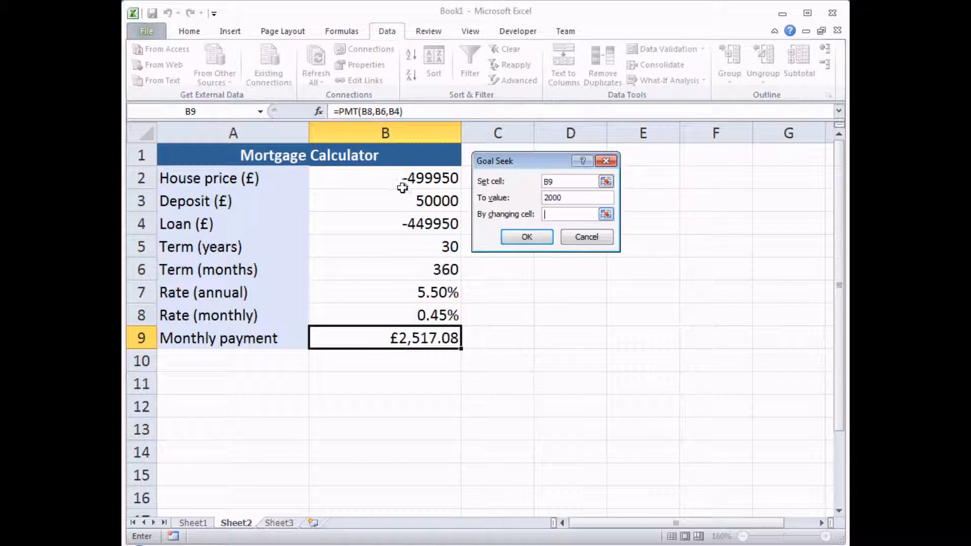
pyautogui.click(384, 178)
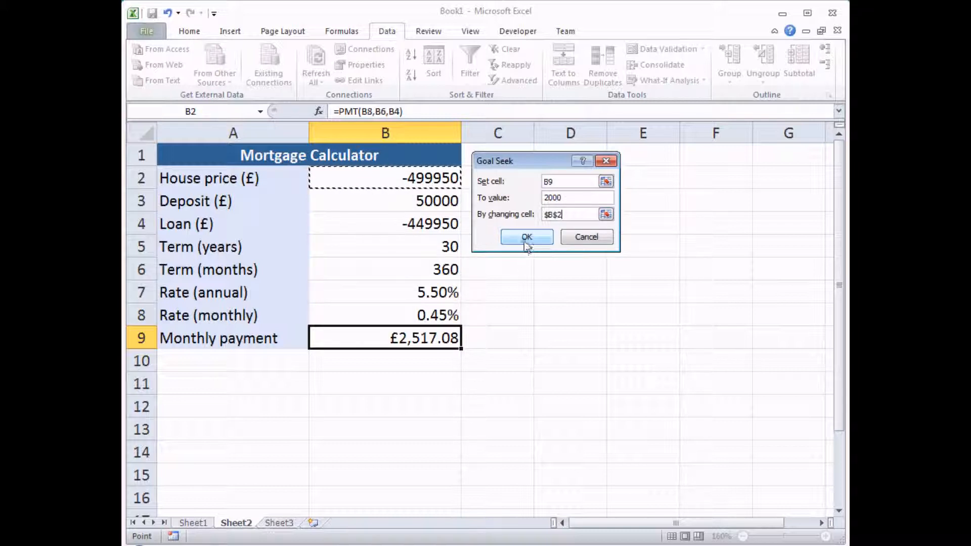
pyautogui.click(526, 237)
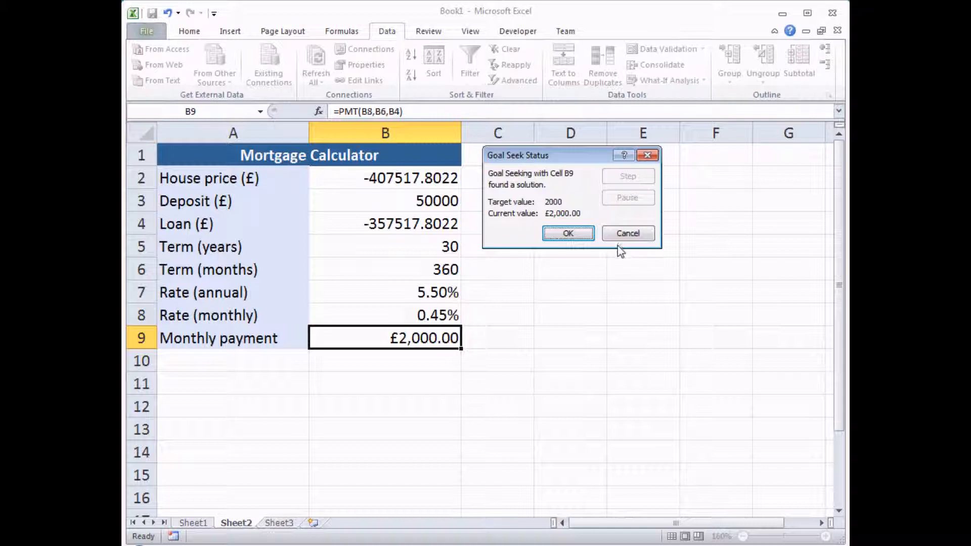
pyautogui.click(627, 232)
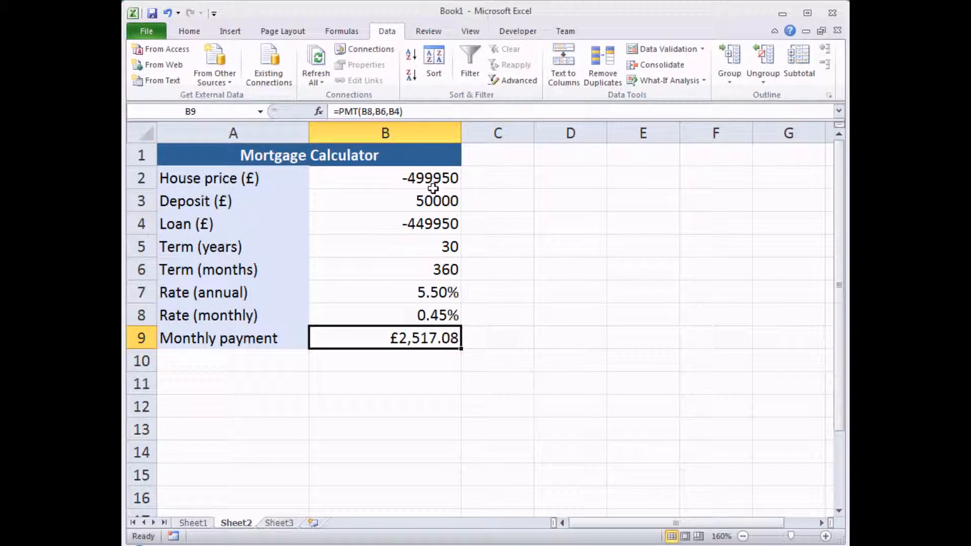
pyautogui.moveTo(544, 199)
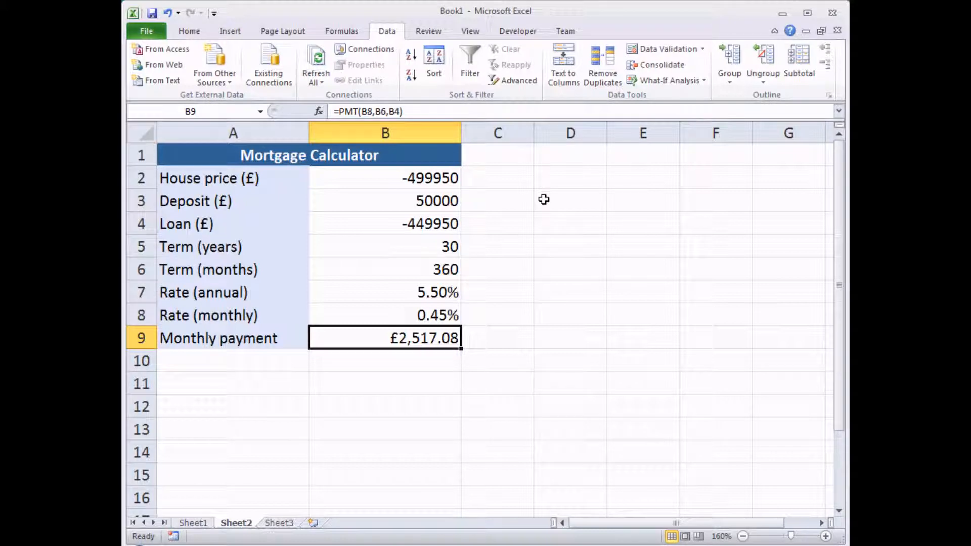
pyautogui.moveTo(540, 200)
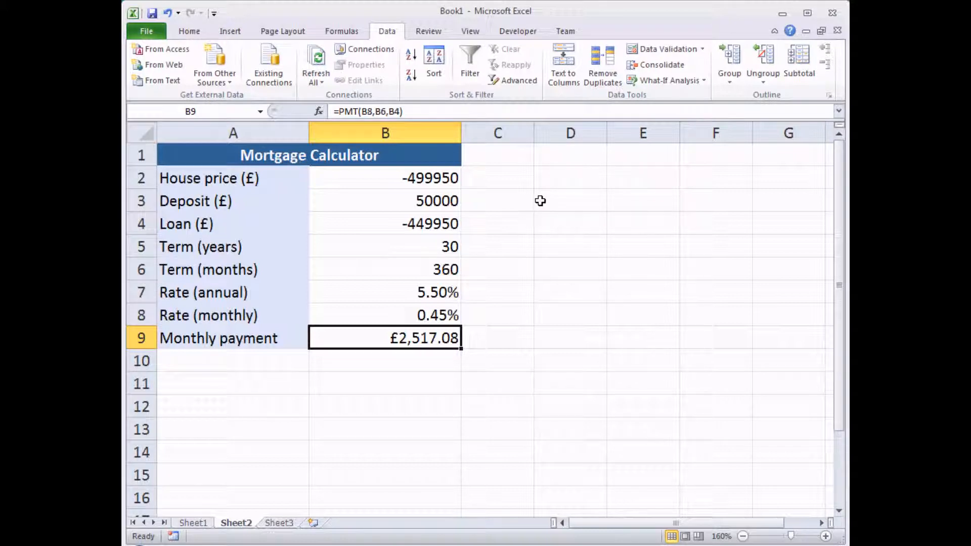
# - Goal seek monthly payment B9 to 2000 by varying deposit B3, giving about 142432.20
pyautogui.click(665, 81)
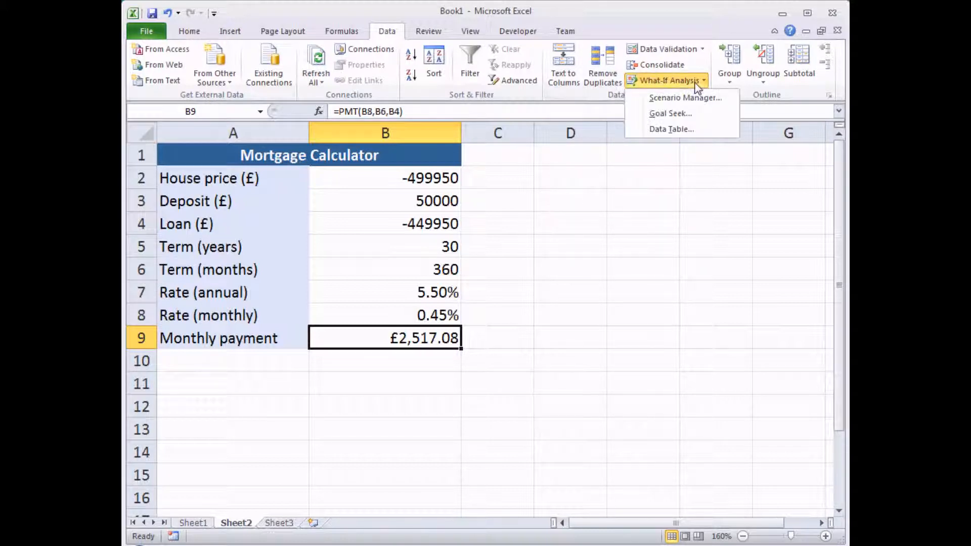
pyautogui.click(669, 114)
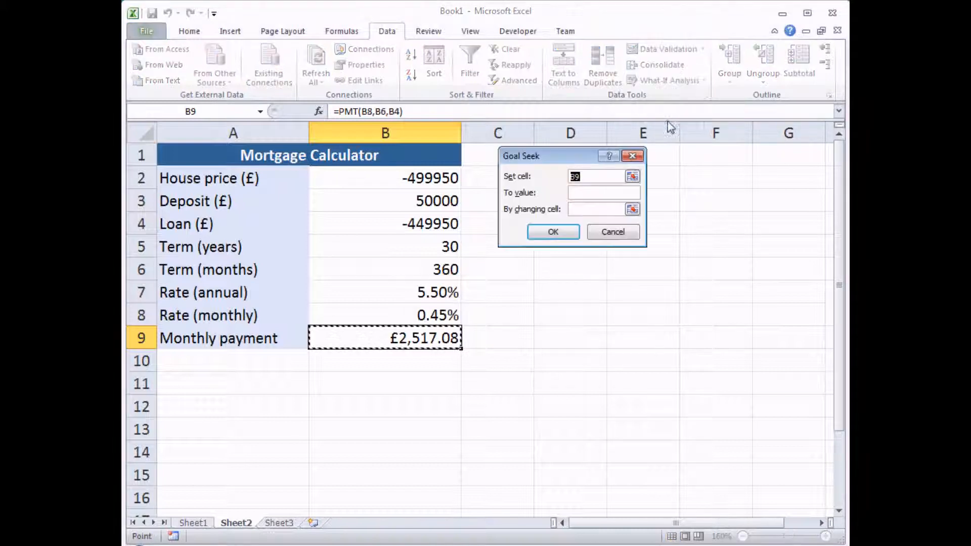
pyautogui.click(603, 192)
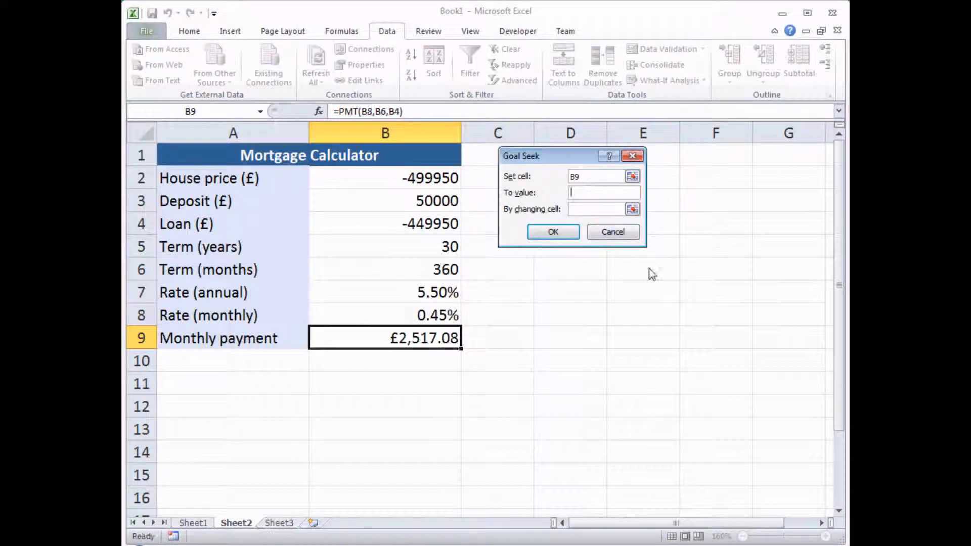
pyautogui.write('2000')
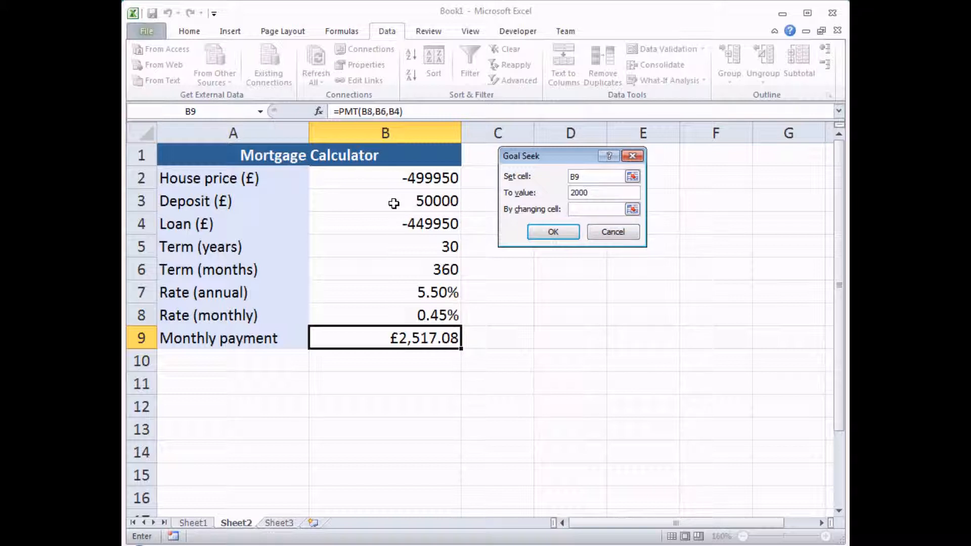
pyautogui.click(386, 200)
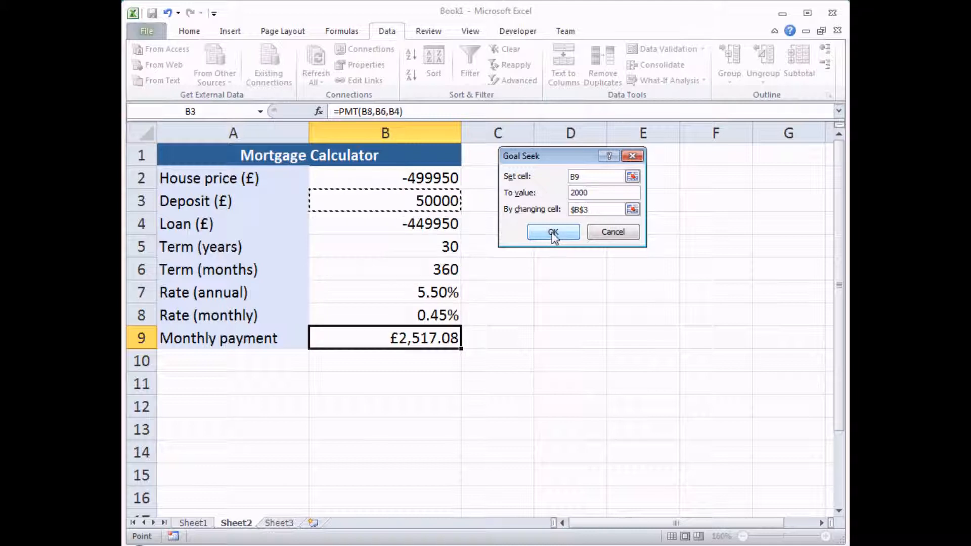
pyautogui.click(552, 231)
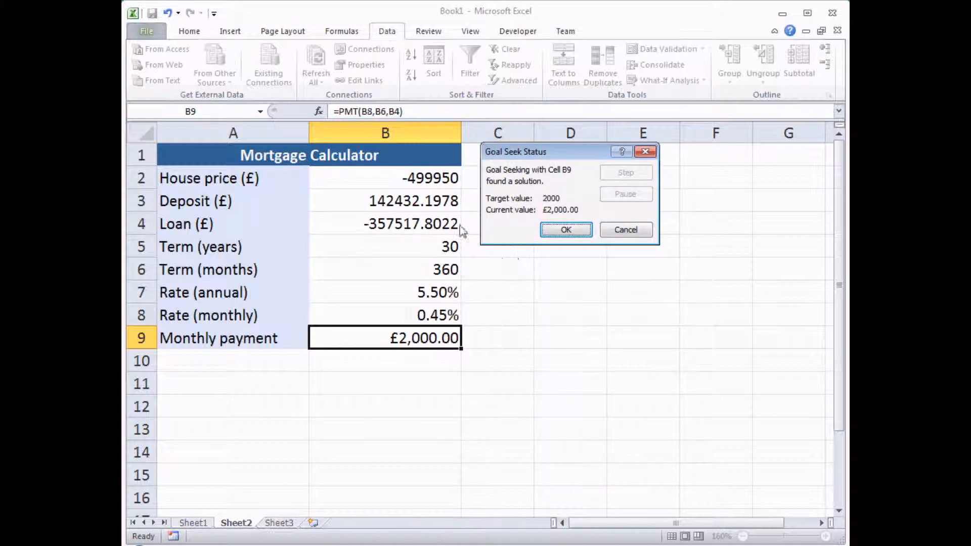
pyautogui.moveTo(537, 305)
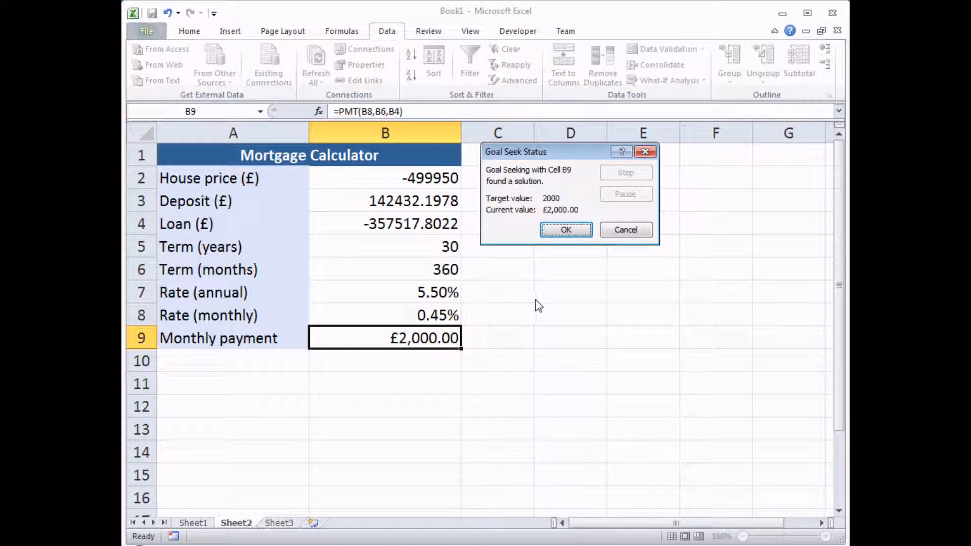